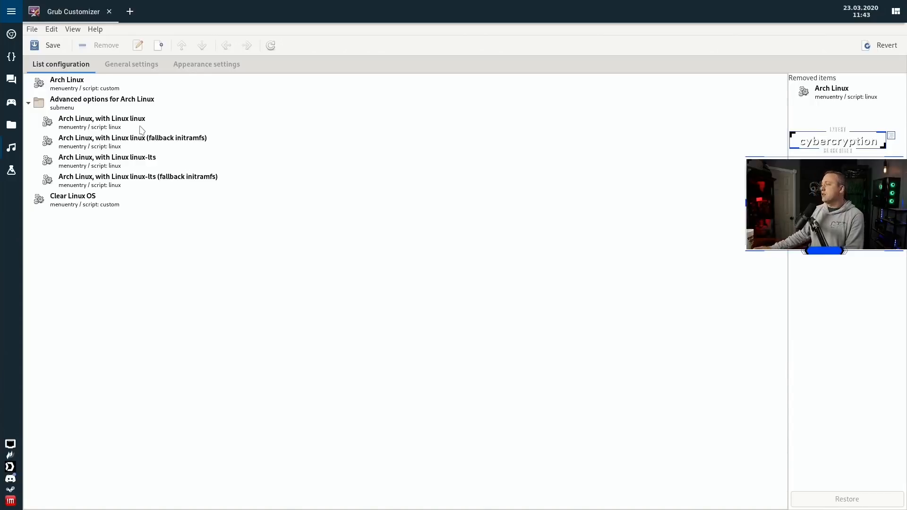
mouse_move(162, 128)
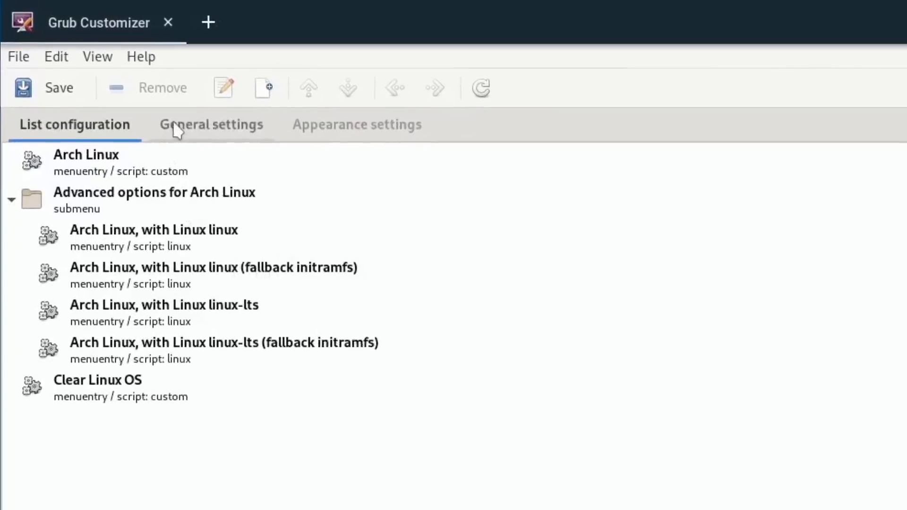
- Show the General settings and highlight the pci=nommconf kernel parameter
click(211, 124)
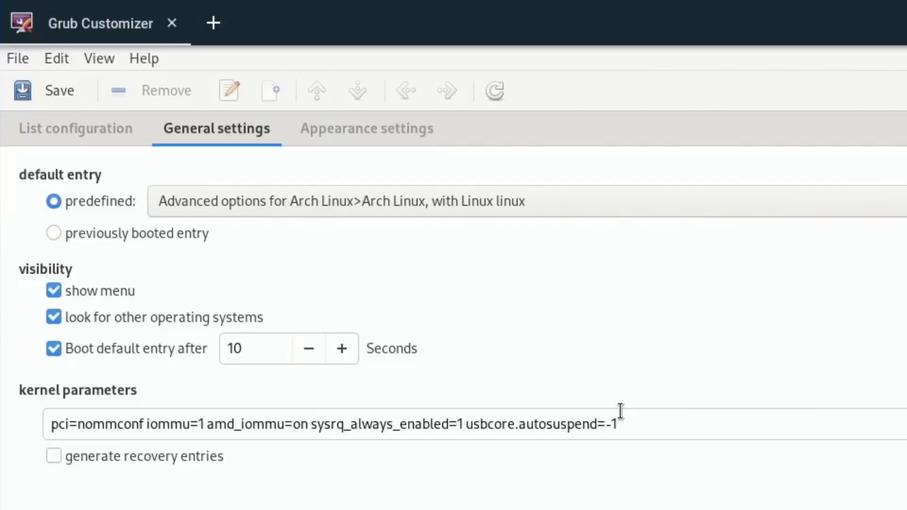
mouse_move(627, 423)
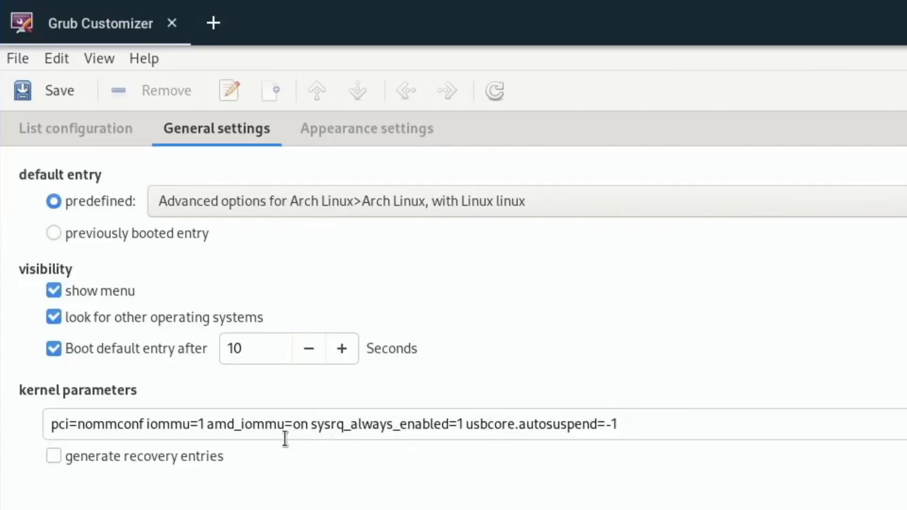
mouse_move(166, 431)
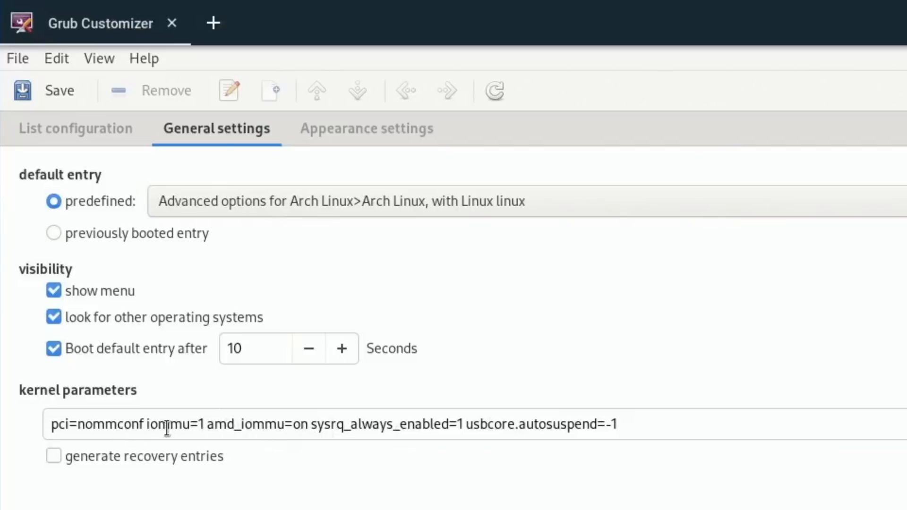
mouse_move(147, 423)
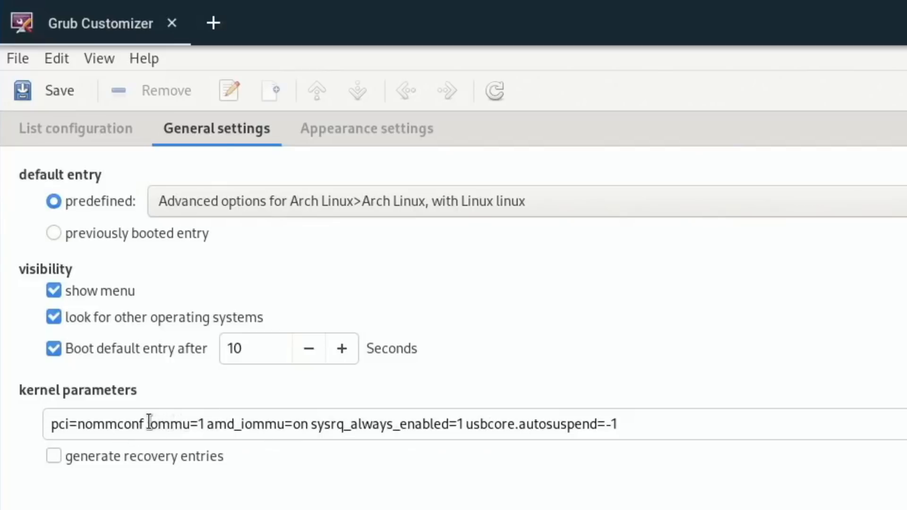
drag(146, 423, 306, 423)
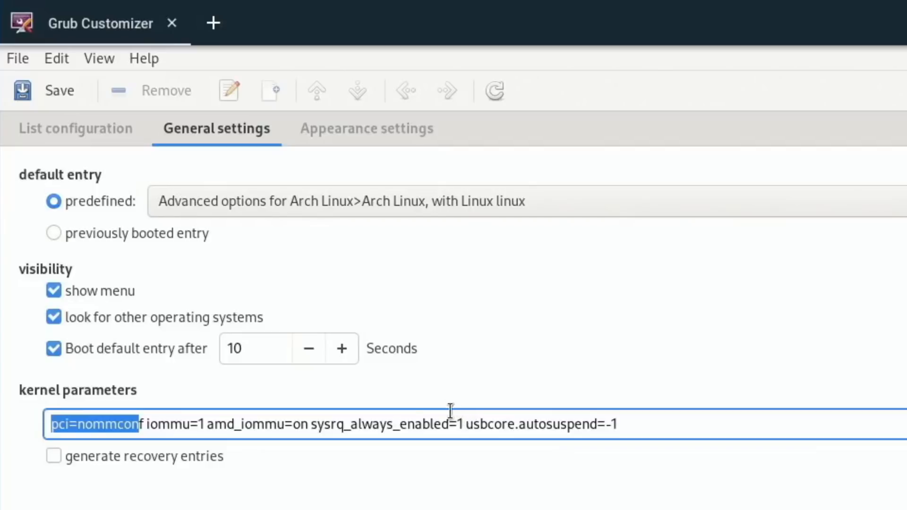
click(411, 423)
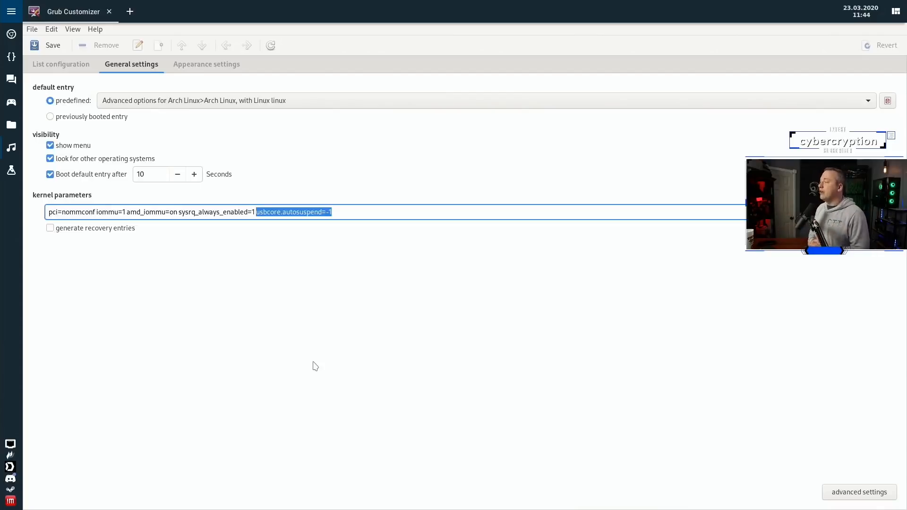
mouse_move(215, 320)
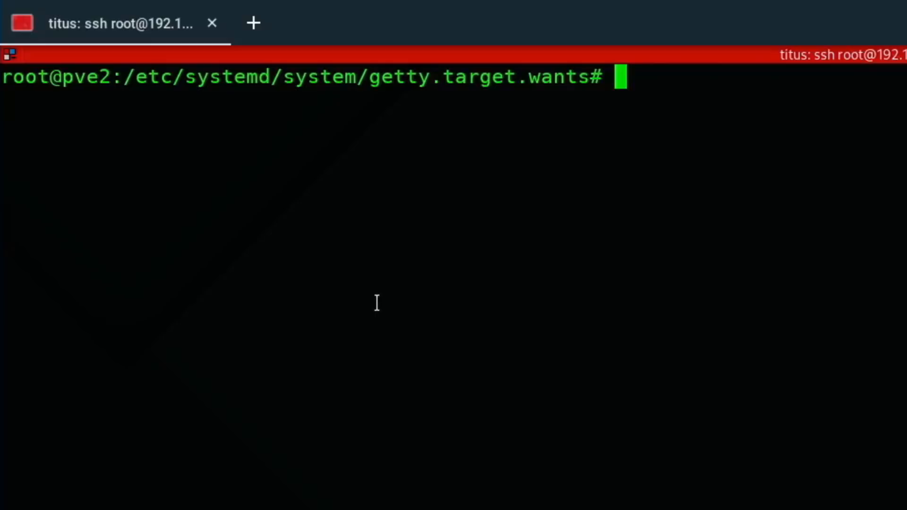
mouse_move(227, 192)
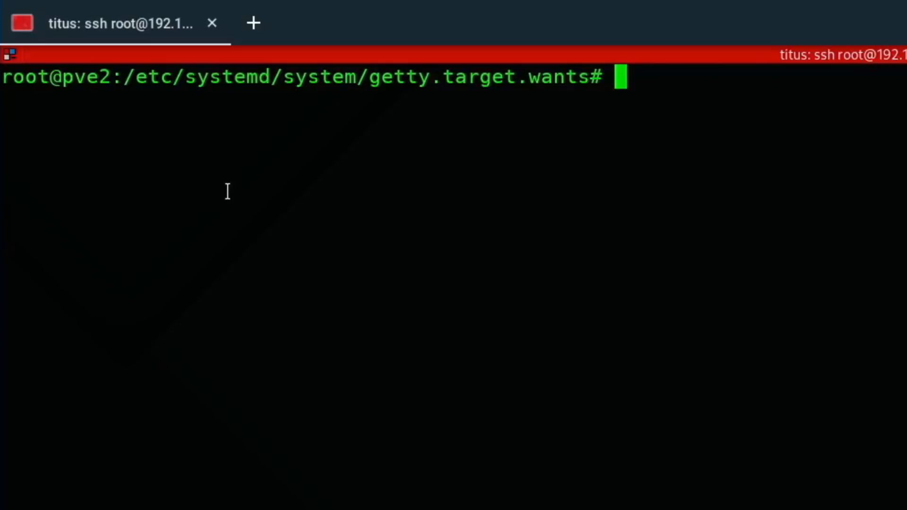
- List /etc/systemd/system/getty.target.wants with ll to see getty@tty1 and pvebanner links
text(ll)
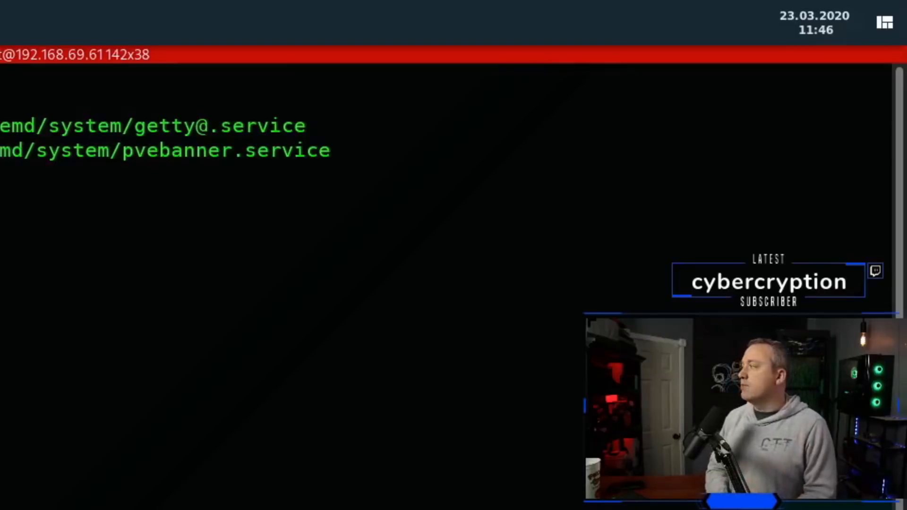
text(ll)
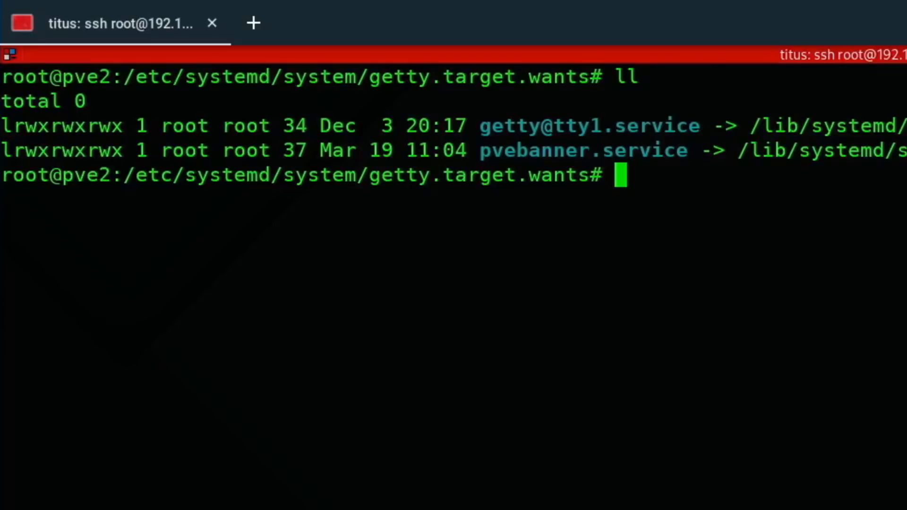
text(nano)
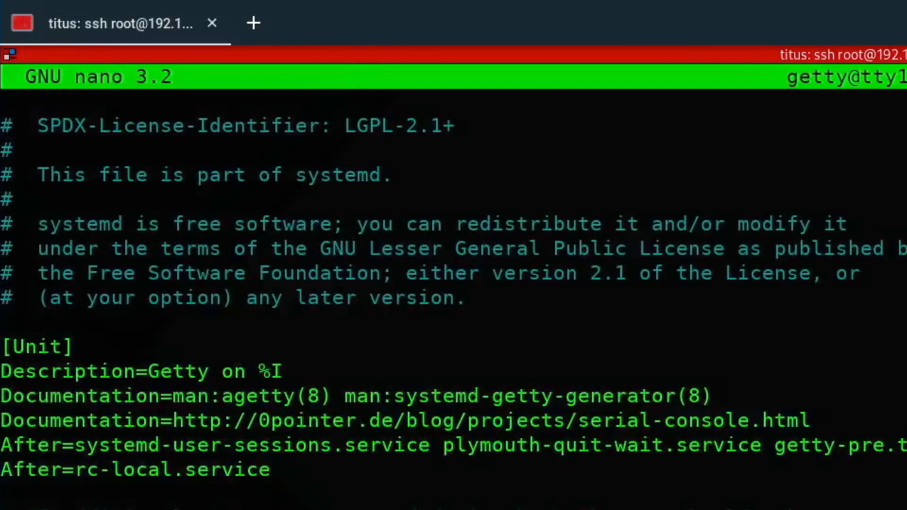
scroll(down, 3)
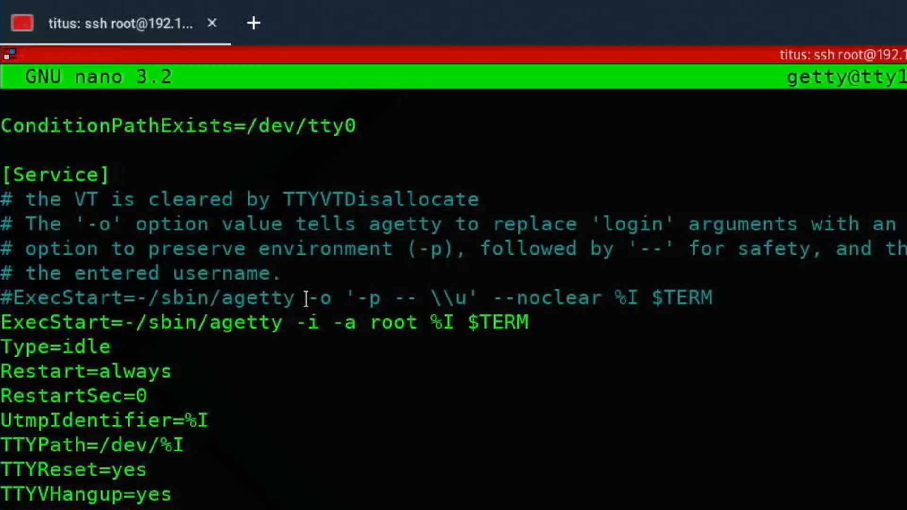
drag(306, 298, 714, 298)
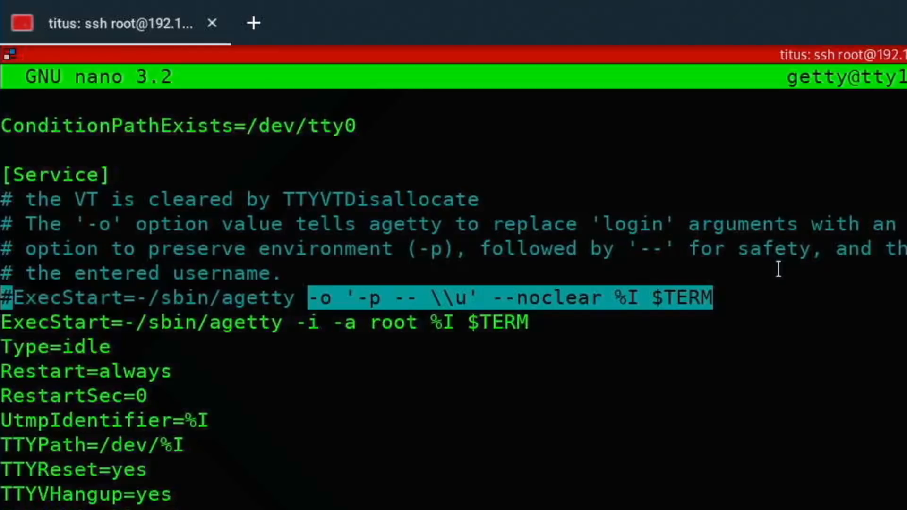
mouse_move(283, 333)
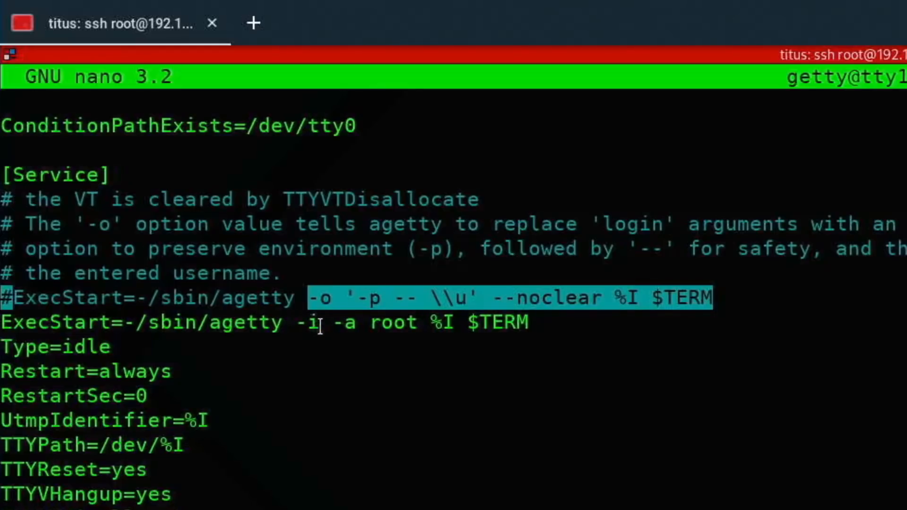
mouse_move(337, 322)
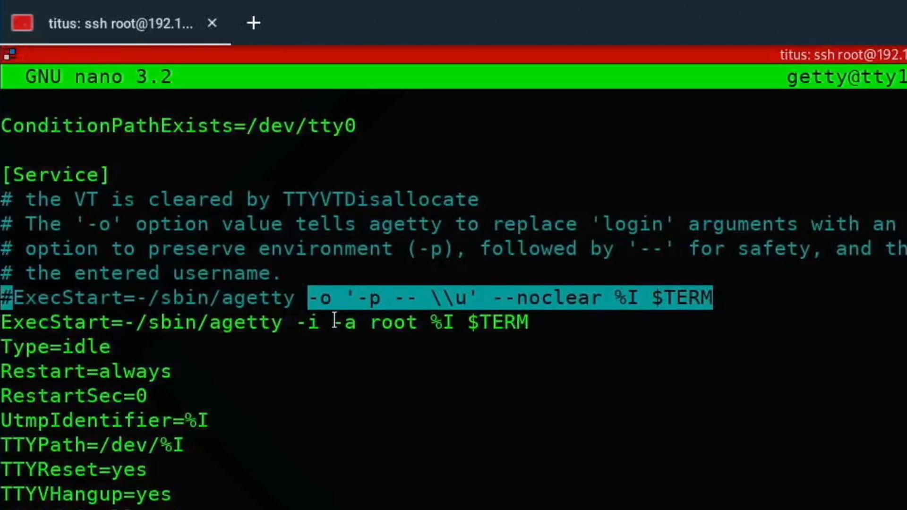
mouse_move(345, 322)
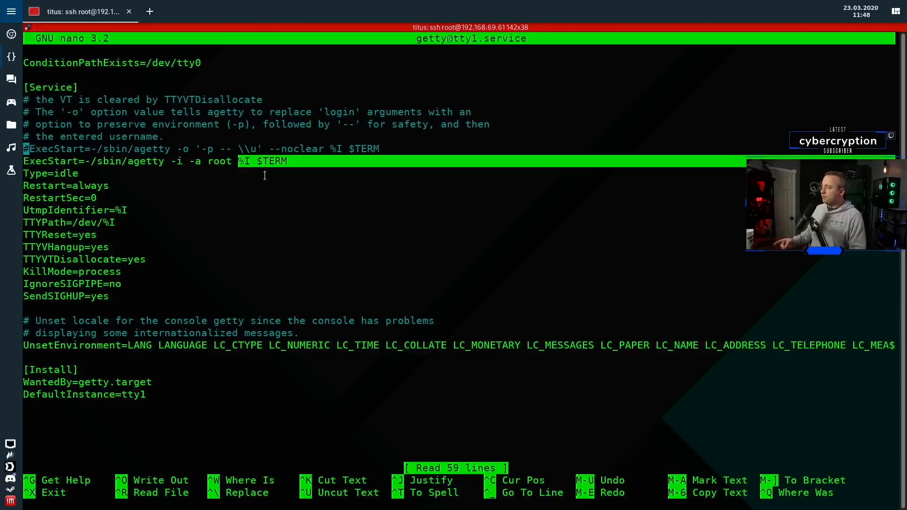
- Exit nano with Ctrl+X, leaving the root shell prompt
key(ctrl+x)
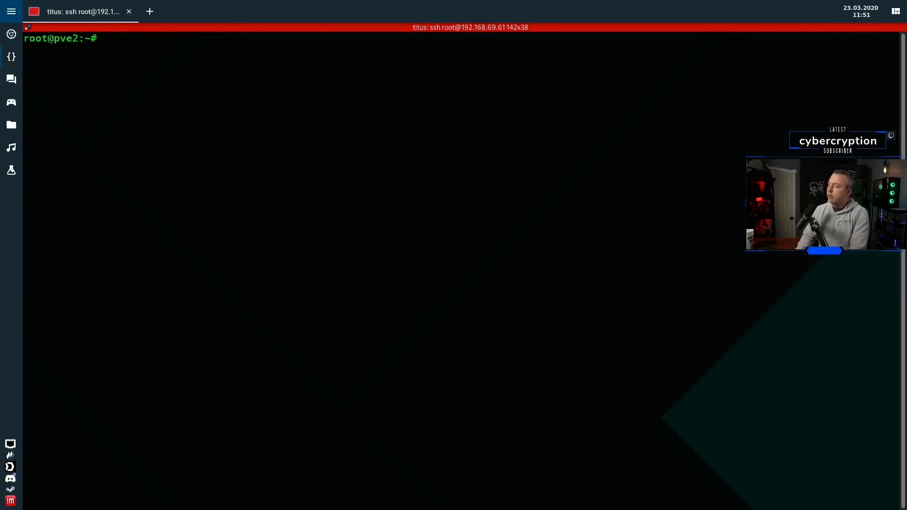
- Run ./timer.sh, then ./timer.sh > /dev/tty1 to show it on the console
text(./timer.sh)
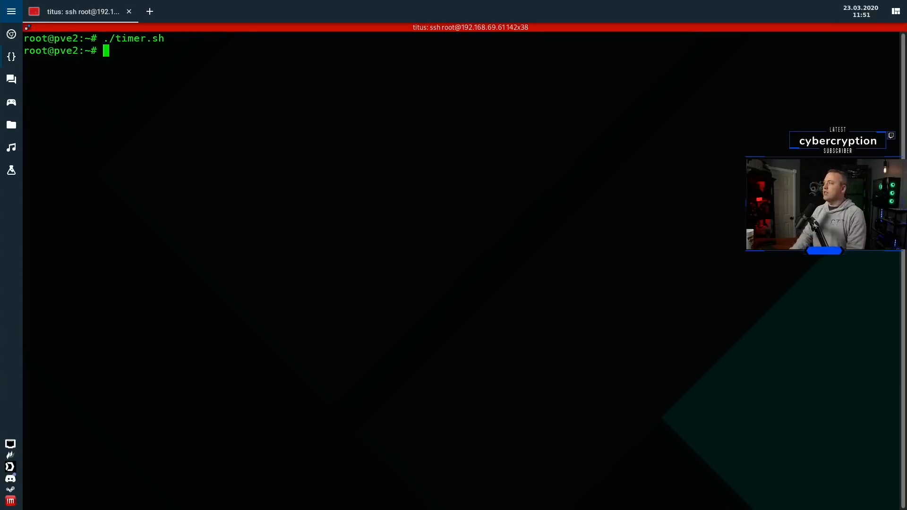
text(./timer.sh)
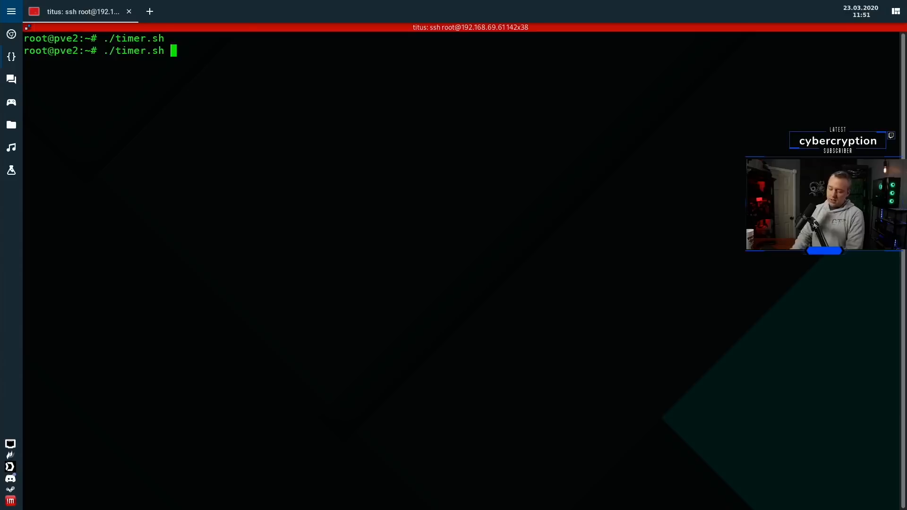
text(>)
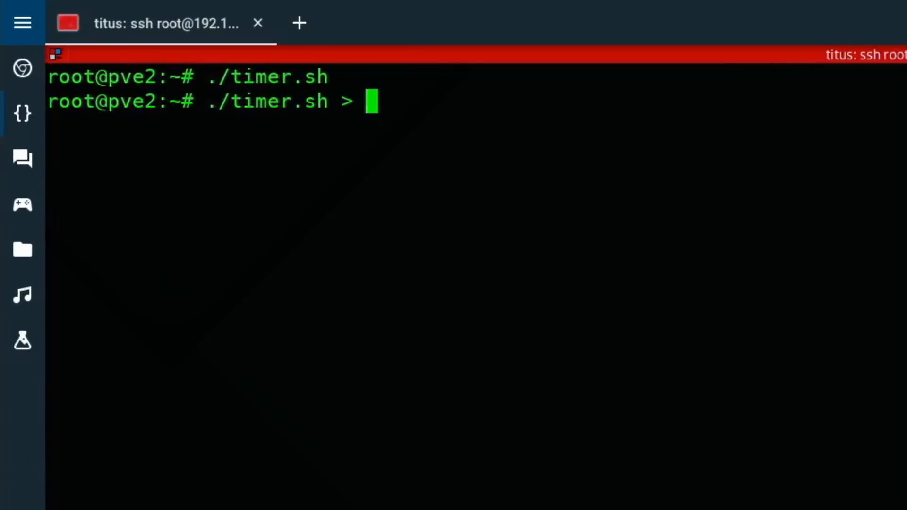
text(/dev)
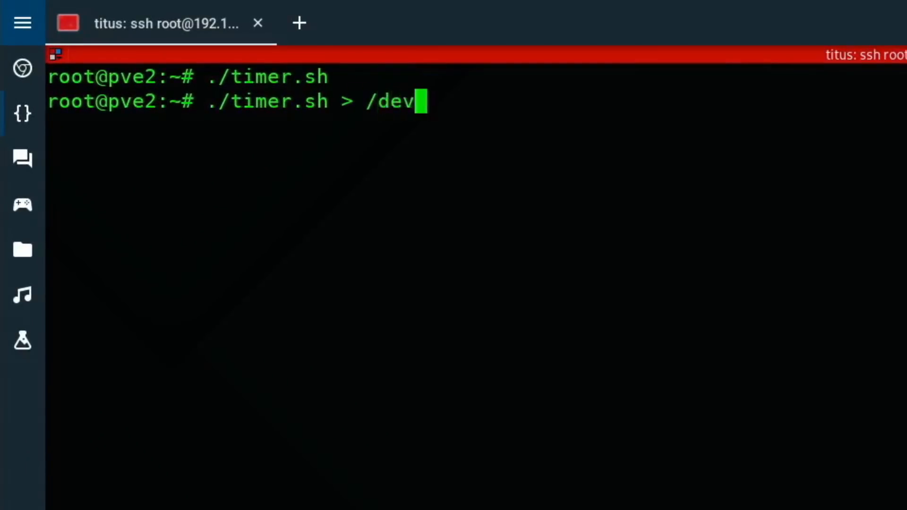
text(/tty1)
text(killall cmatrix)
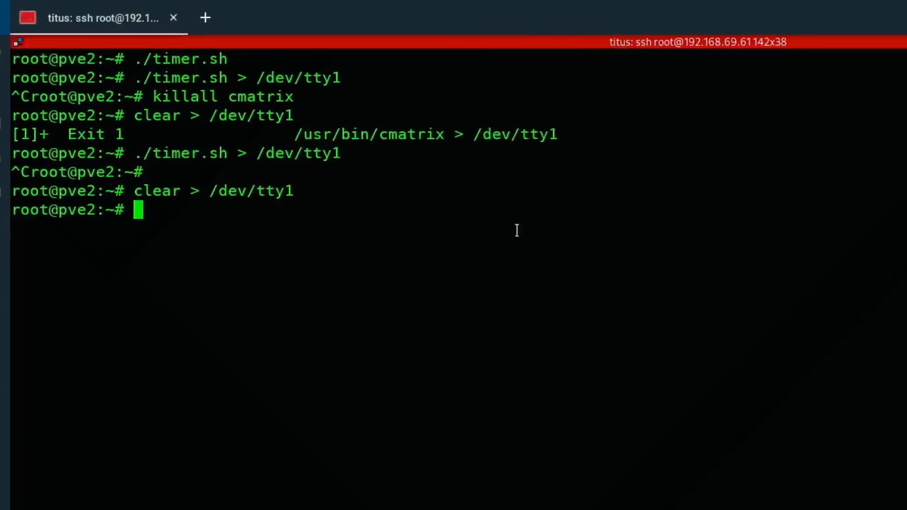
text(nano .bashrc)
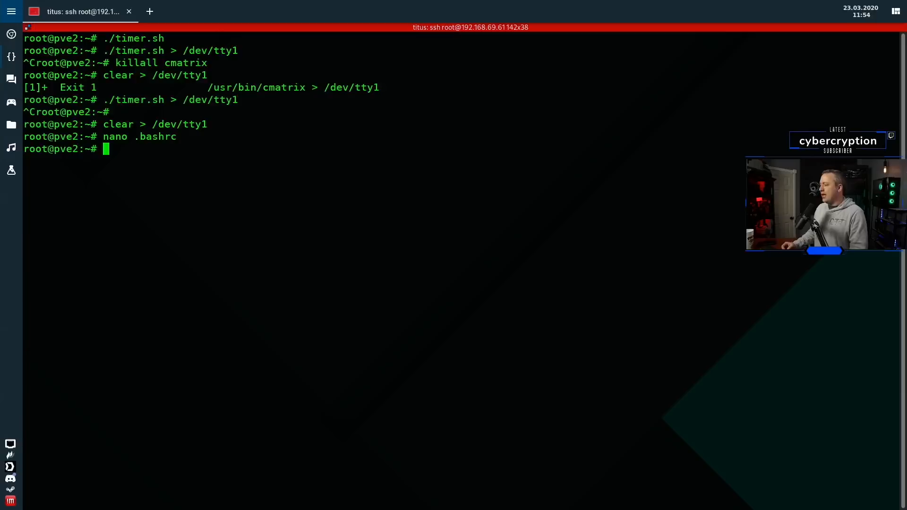
- Reboot the server with the reboot command
text(reboot)
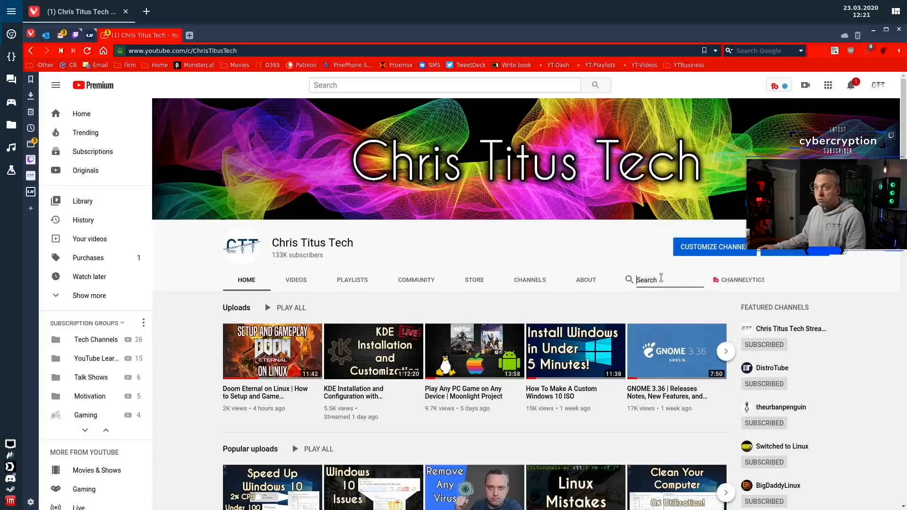
- Search the Chris Titus Tech channel for 'grub'
text(grub)
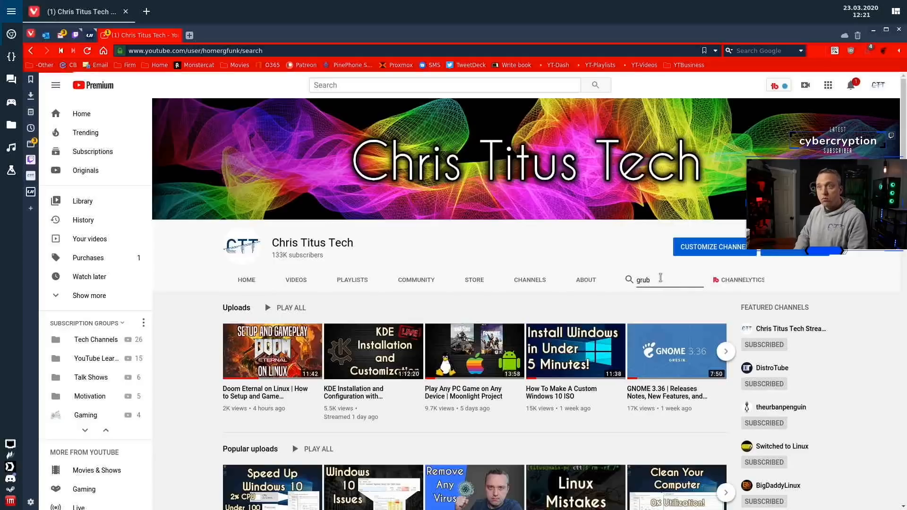